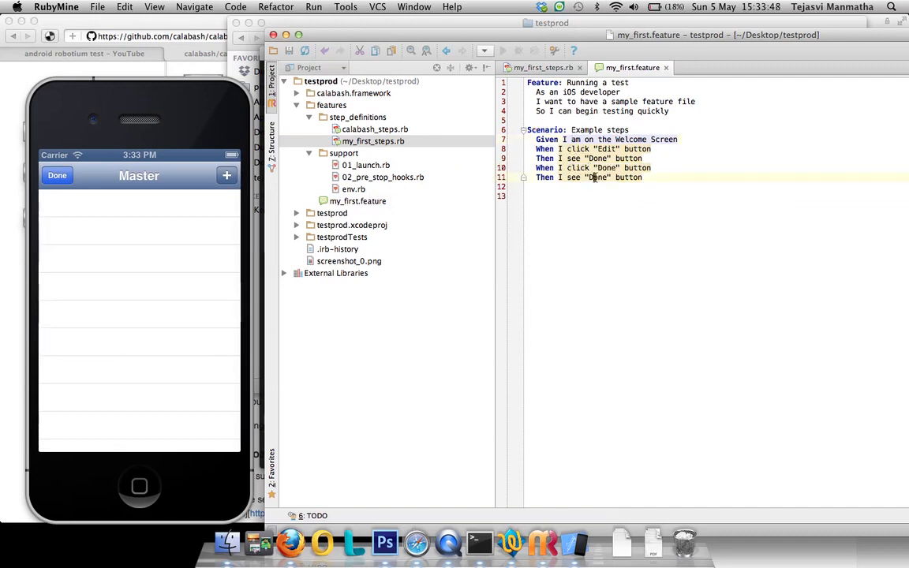
Replace Done with Edit in the feature's last 'Then I see' step
type("Edit")
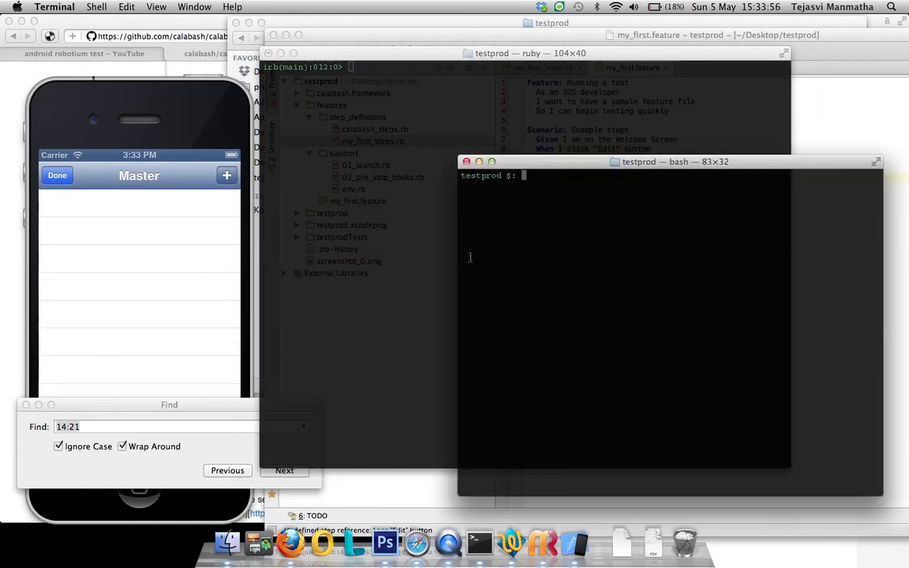
mouse_move(543, 268)
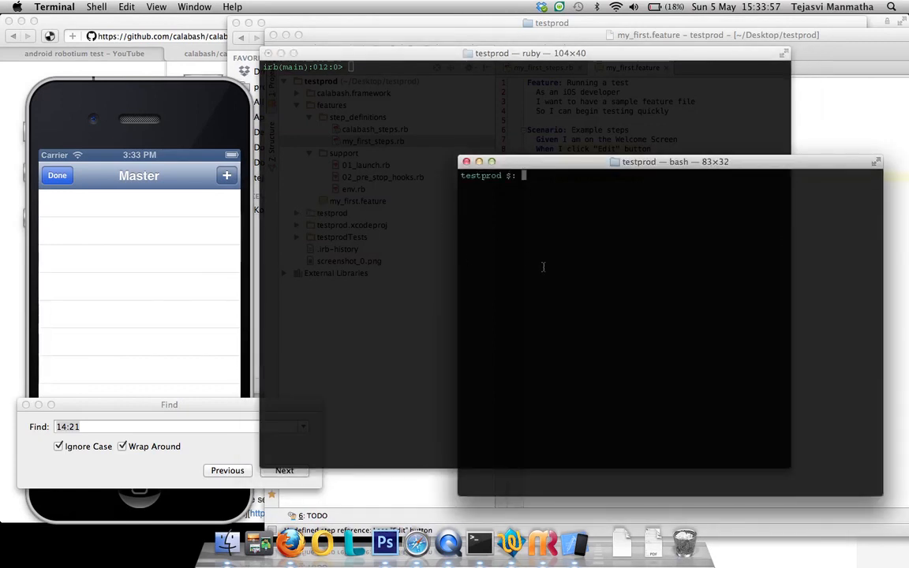
Run cucumber in the testprod shell to get snippets for the undefined button steps
type("cucumber")
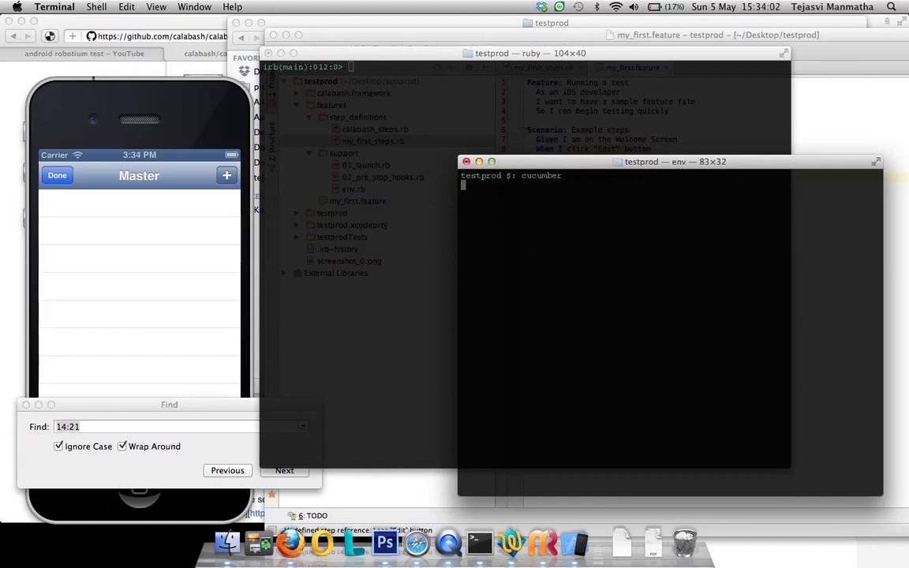
key("Return")
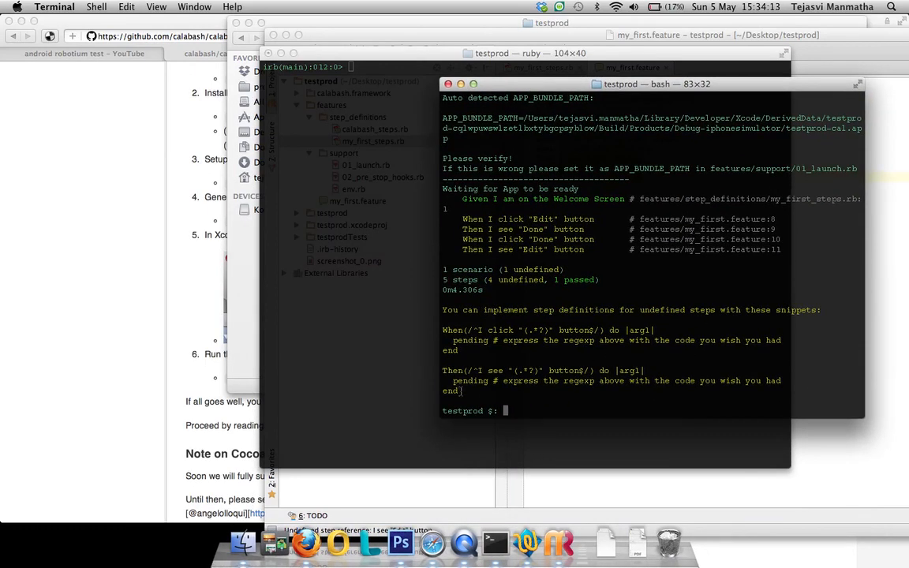
Paste the When-click and Then-see button snippets into my_first_steps.rb, comparing against my_first.feature
left_click_drag(442, 330, 458, 392)
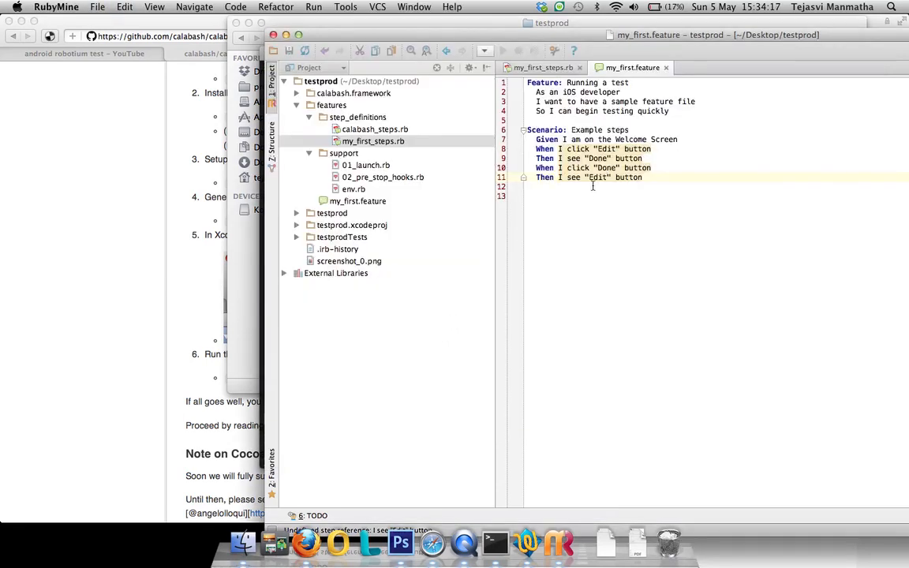
mouse_move(597, 177)
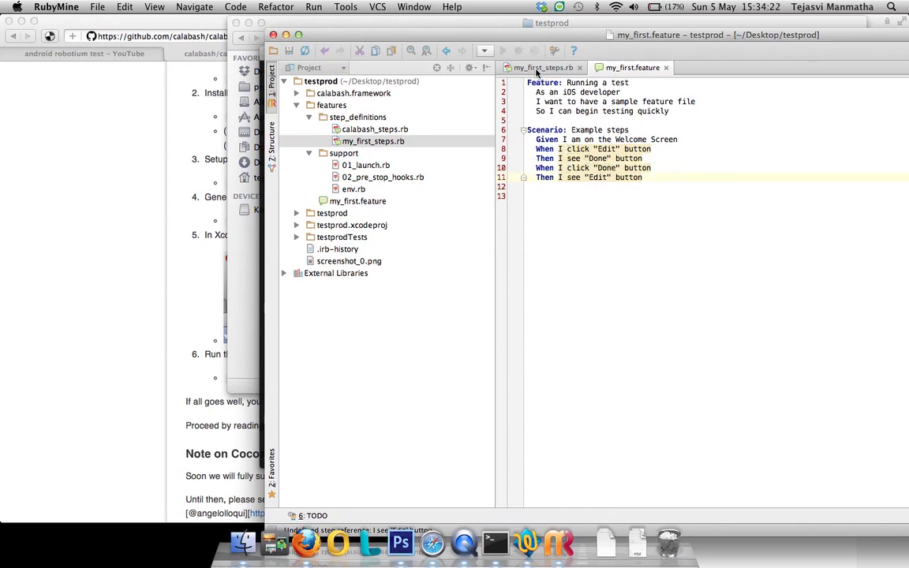
left_click(547, 66)
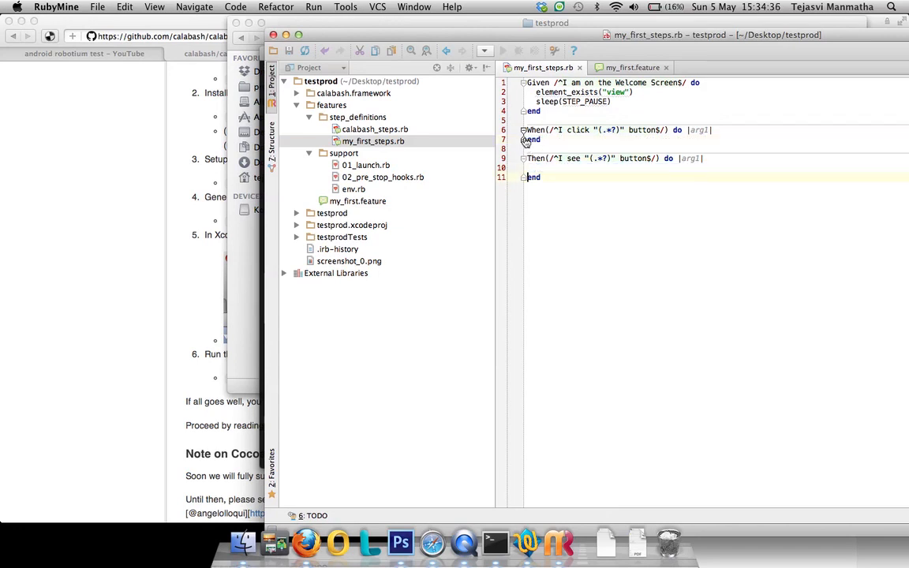
left_click(522, 130)
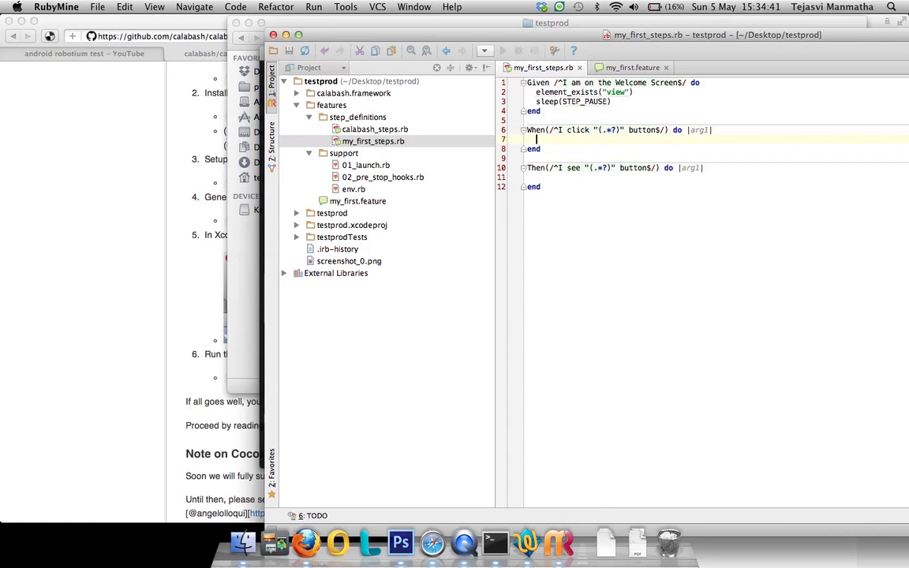
left_click(630, 66)
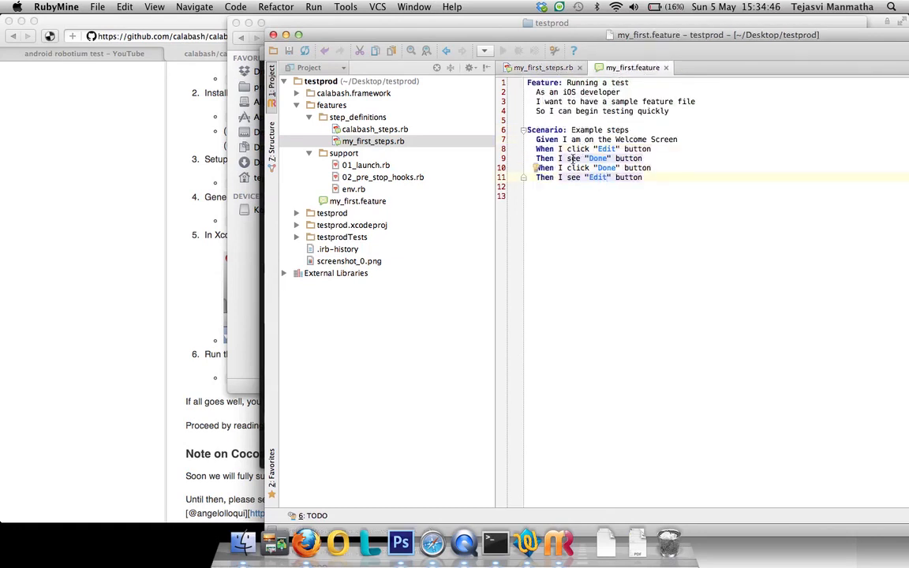
left_click(543, 67)
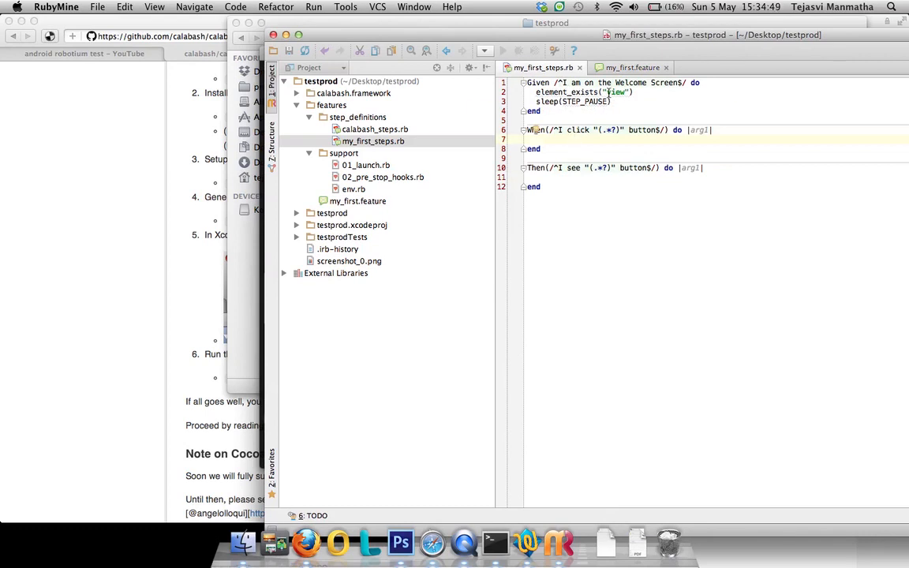
left_click(628, 67)
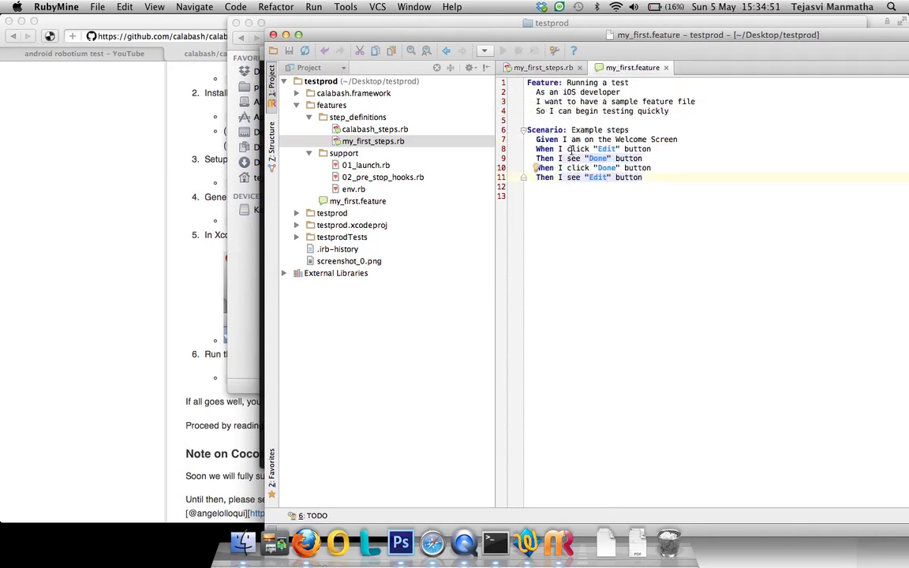
left_click(549, 66)
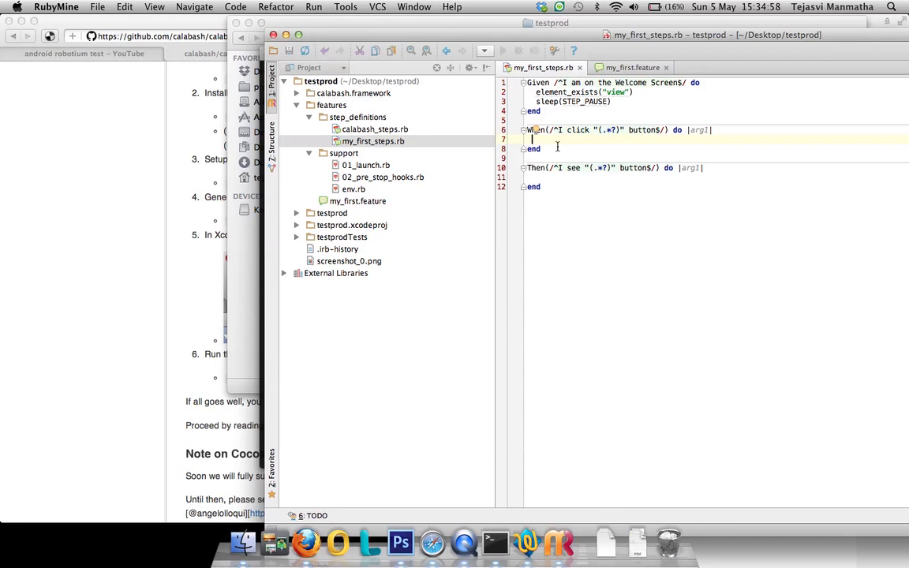
left_click(496, 543)
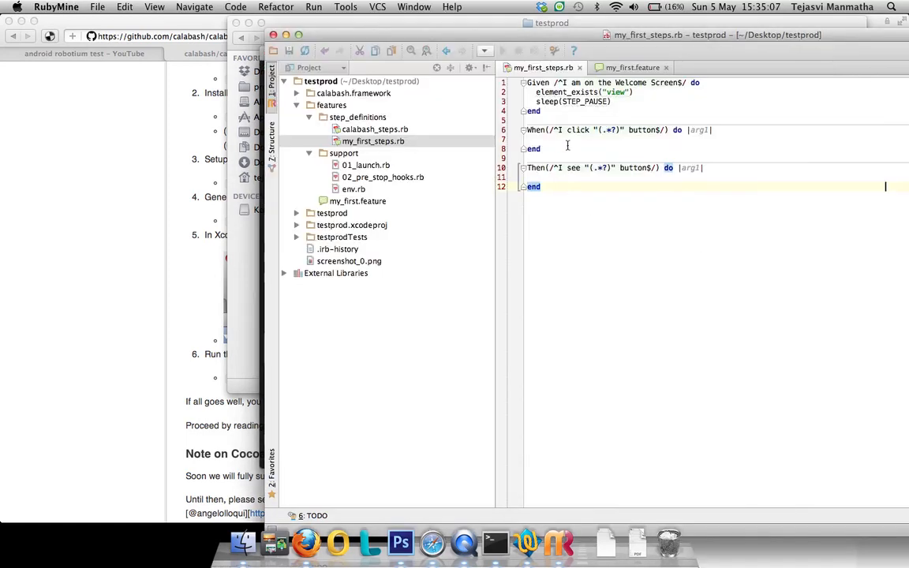
Begin the When-click step body with a sleep call
type("sleep(")
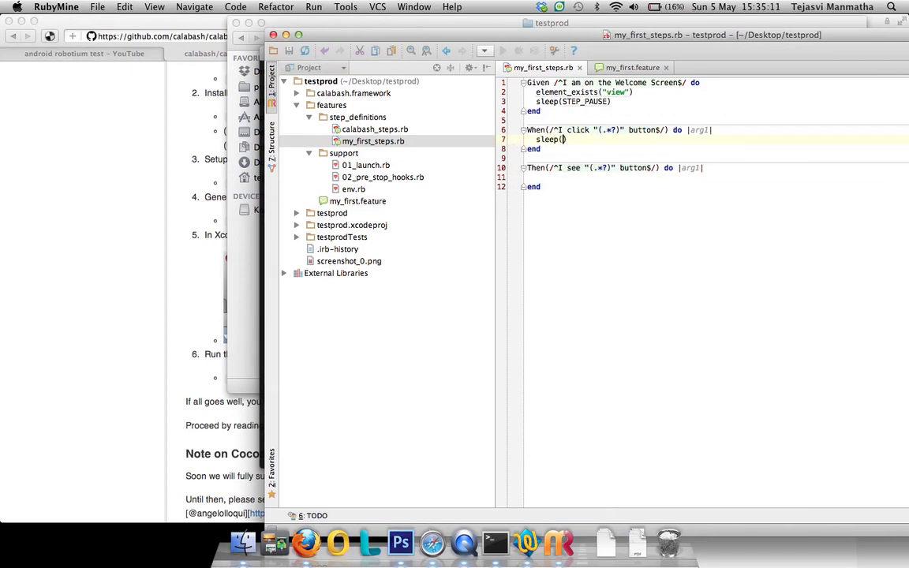
type("100")
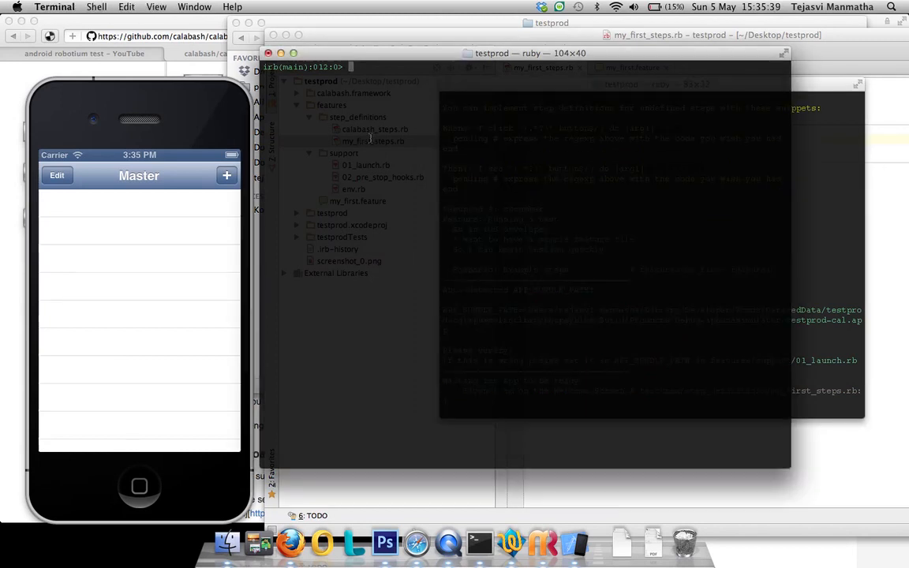
Stop the Ruby session, launch calabash-ios console, dismiss the battery alert and query("view")
key("ctrl+c")
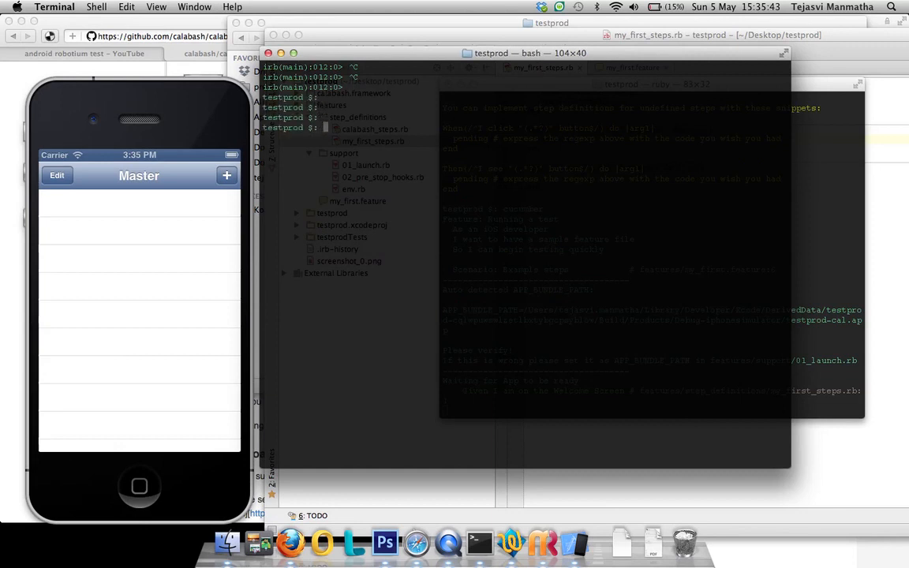
type("calabash-ios console")
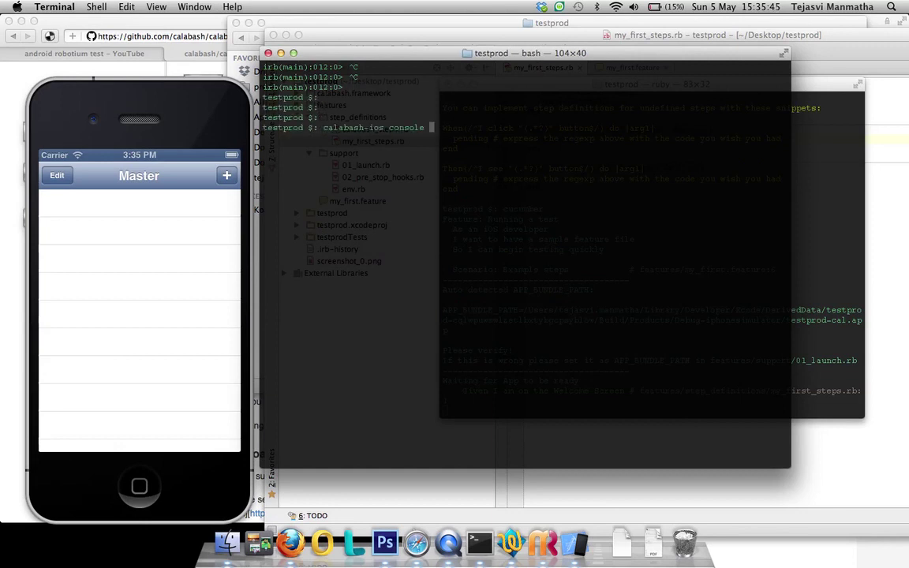
key("Return")
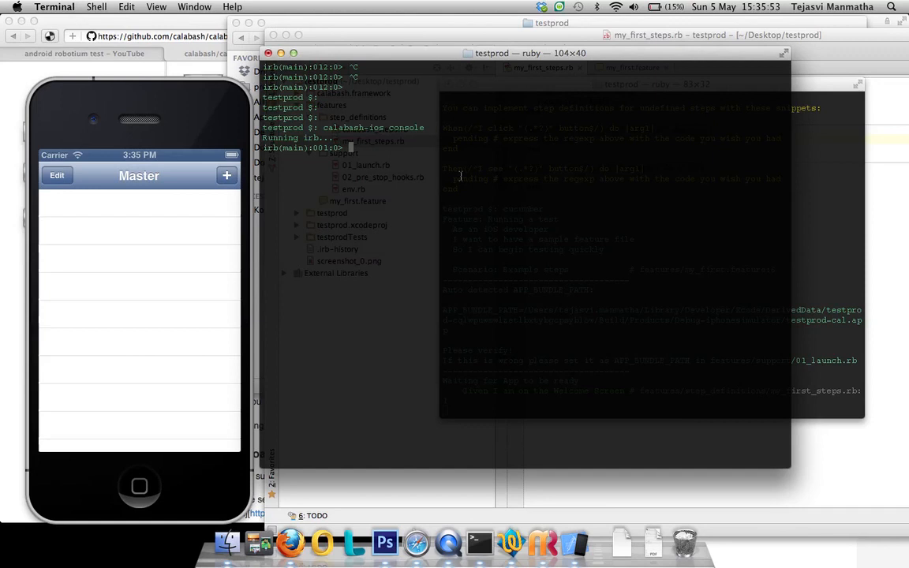
type("qu")
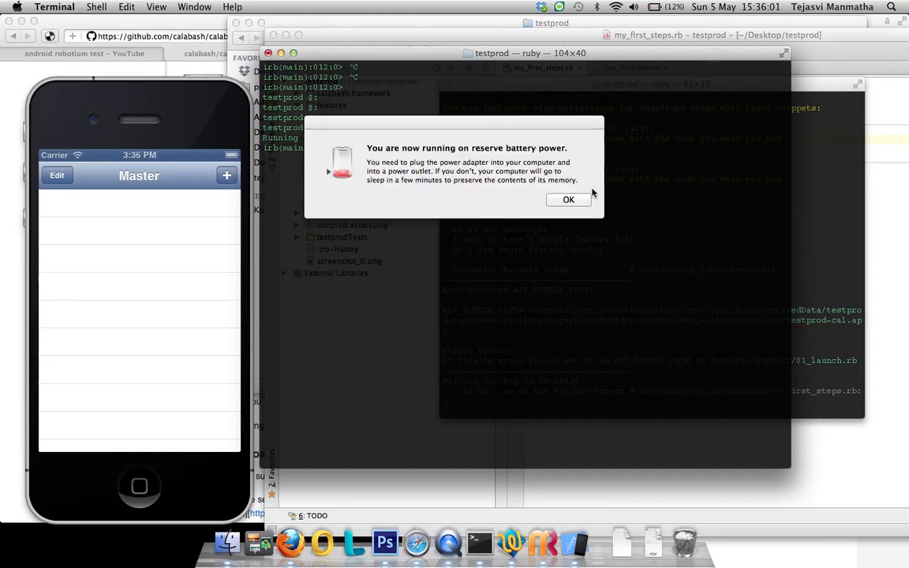
left_click(568, 199)
type("Edit")
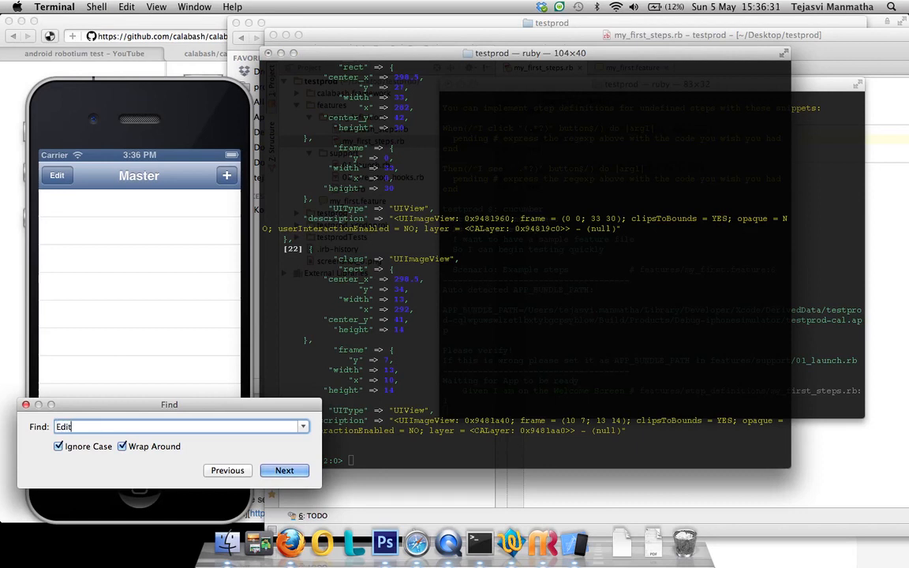
Locate the Edit label in the view query output and query("ButtonLabel") in the console
left_click(284, 470)
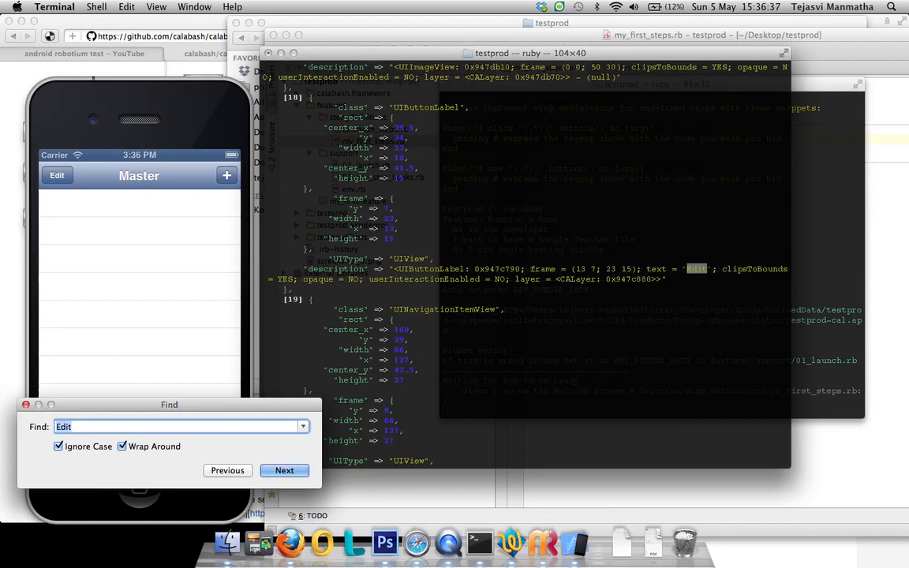
mouse_move(562, 227)
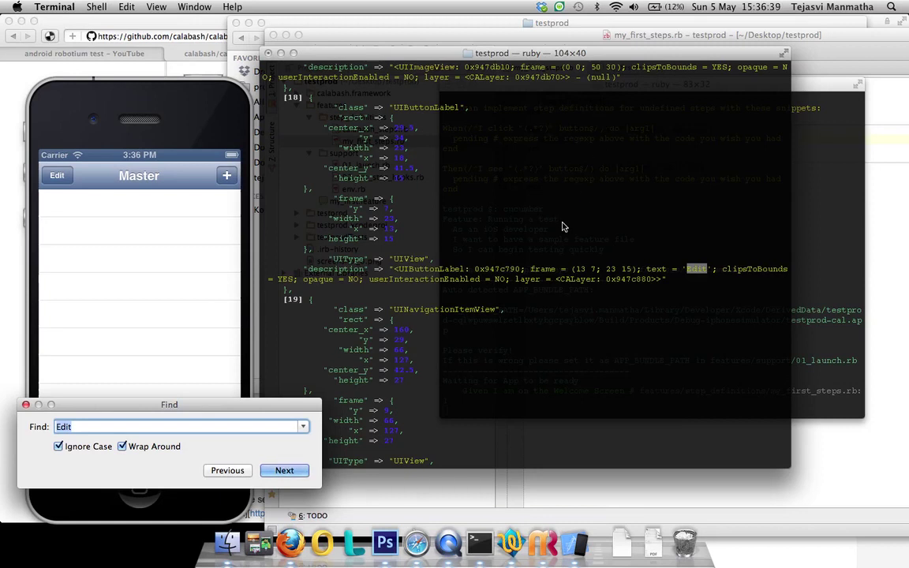
mouse_move(490, 268)
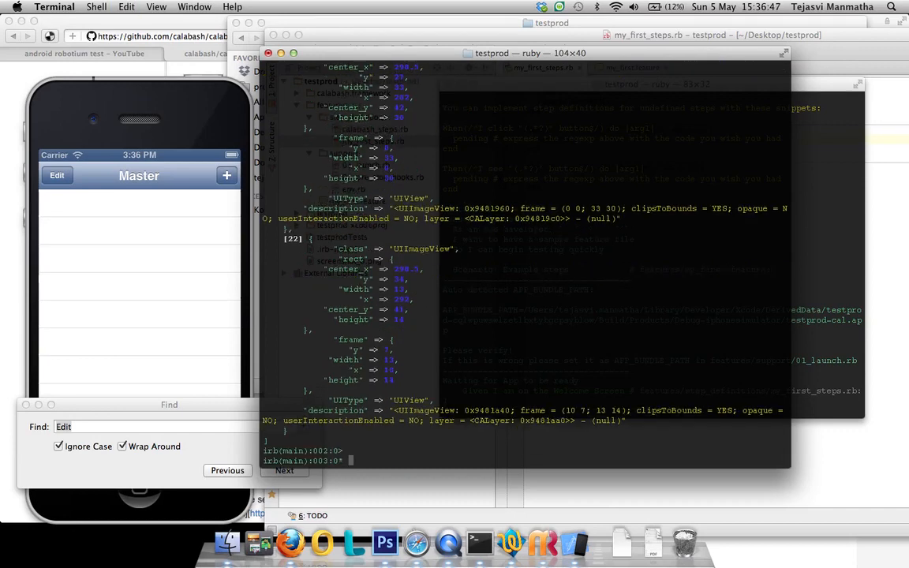
type("query(\"view\"")
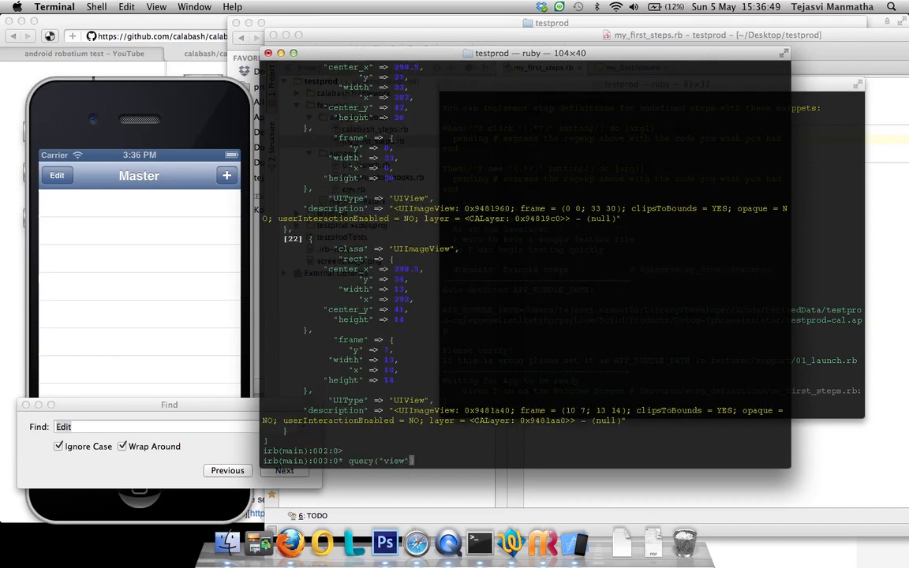
type("ButtonLabel")
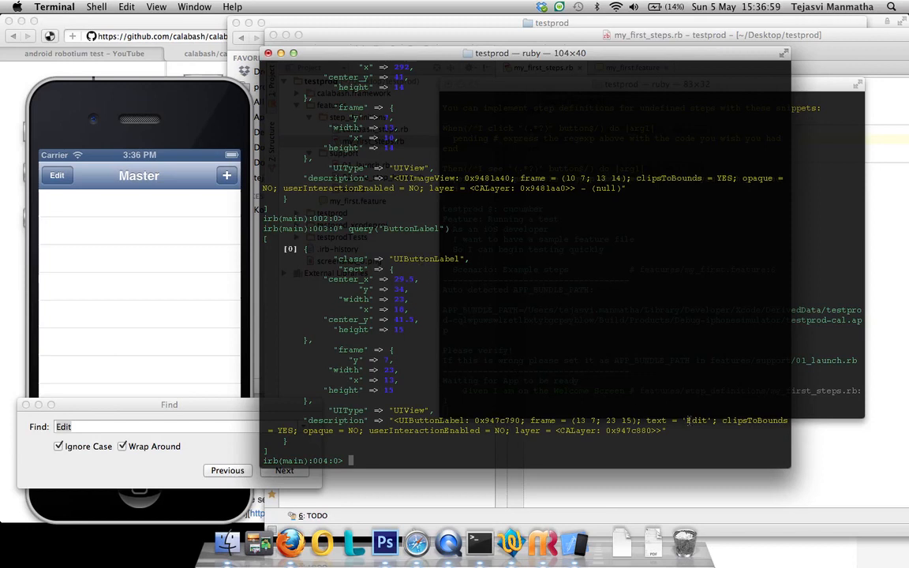
left_click(284, 471)
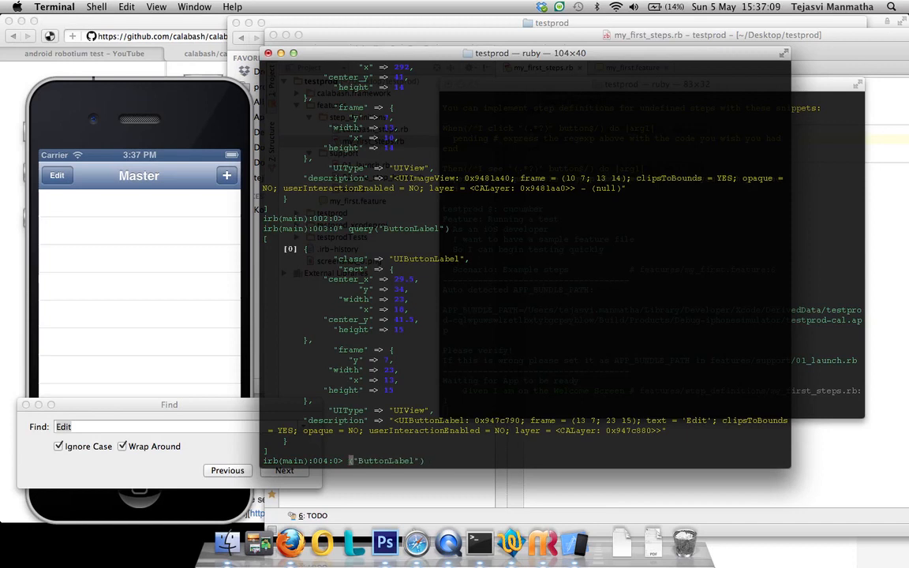
Run touch("ButtonLabel text:'Edit'") so the simulator's Edit button turns into Done
type("touch")
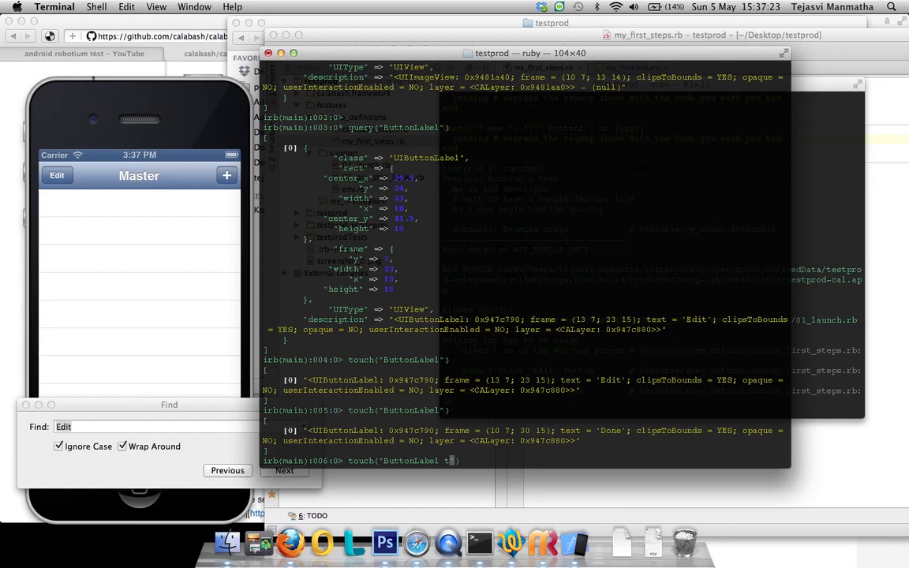
type("text:'")
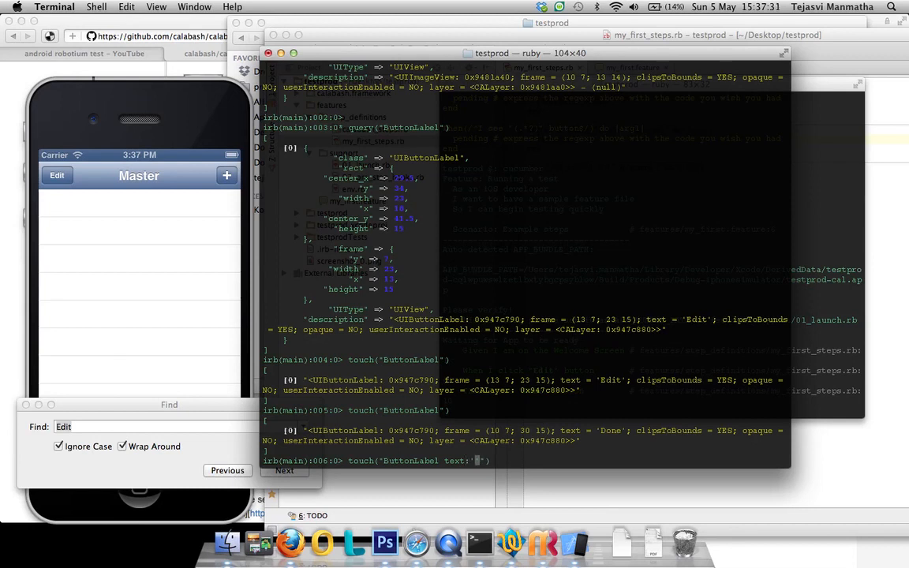
type("Edit")
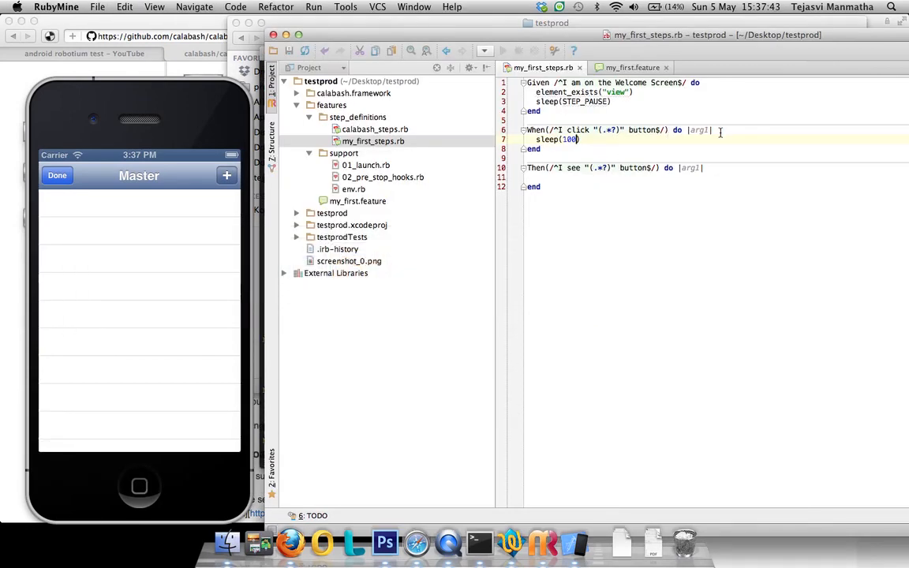
Make the When step touch("ButtonLabel text:'#{arg1}'") using the captured button name
type("touch(\"ButtonLabel text:'Edit'\")")
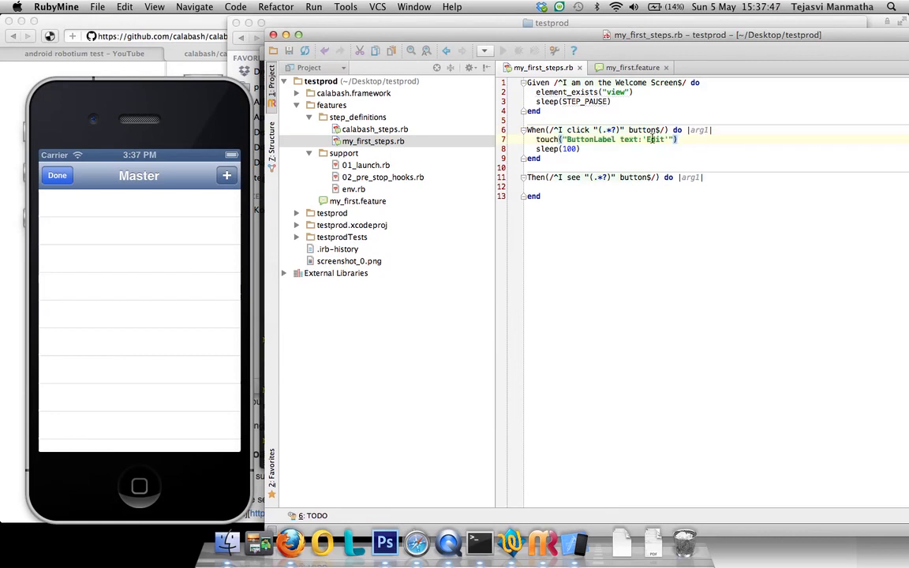
double_click(654, 138)
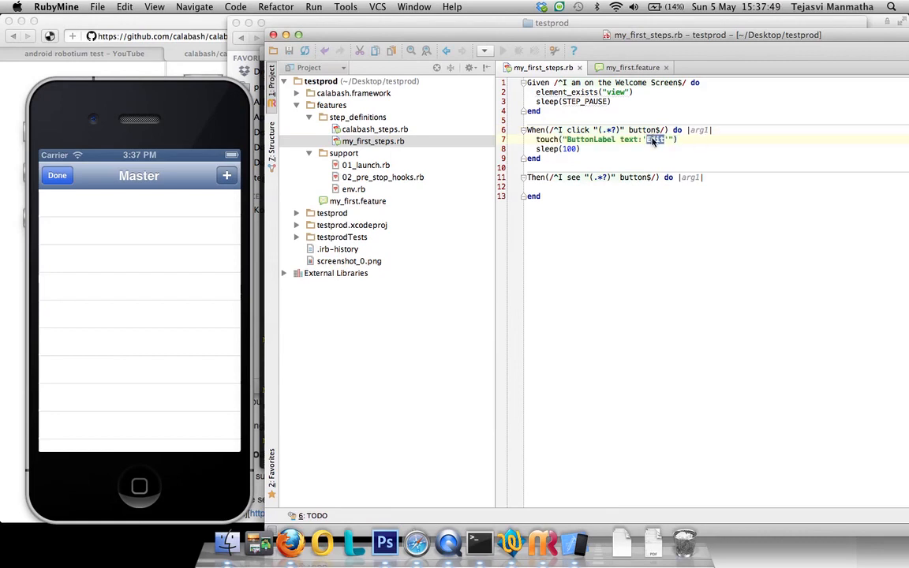
type("#{Edit}")
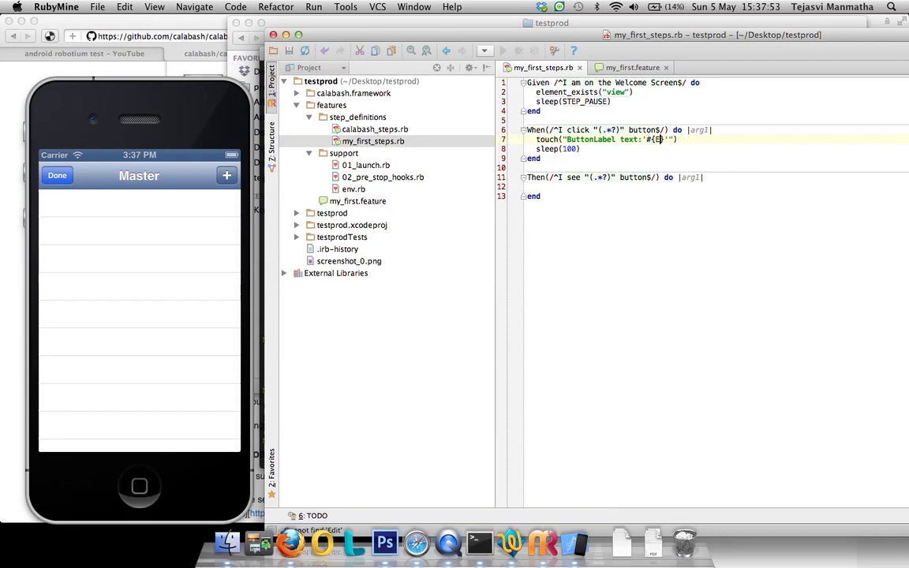
type("arg1")
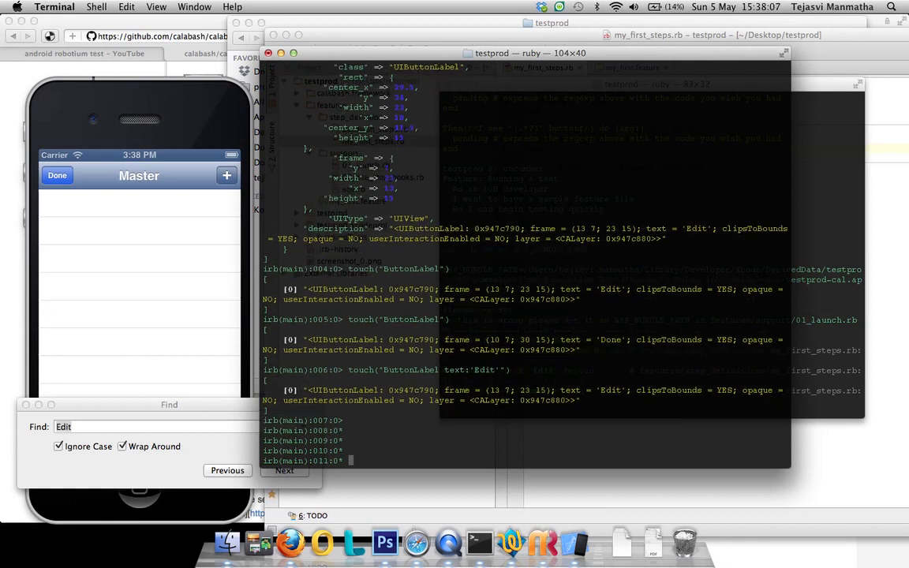
Start an if (query("ButtonLabel text:'Edit'")).empty? check in the console
type("query(\"ButtonLabel\")")
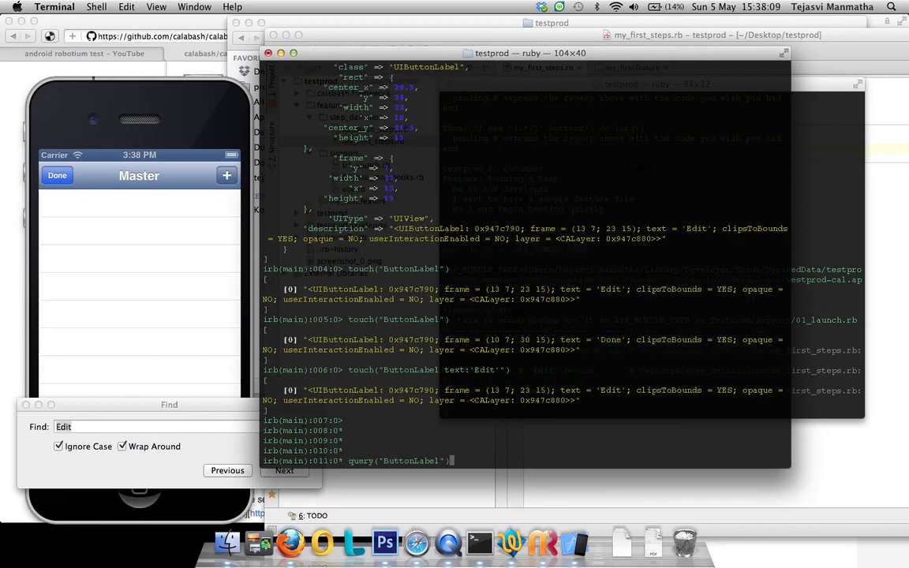
type("touch(\"ButtonLabel text:'Edit'\"")
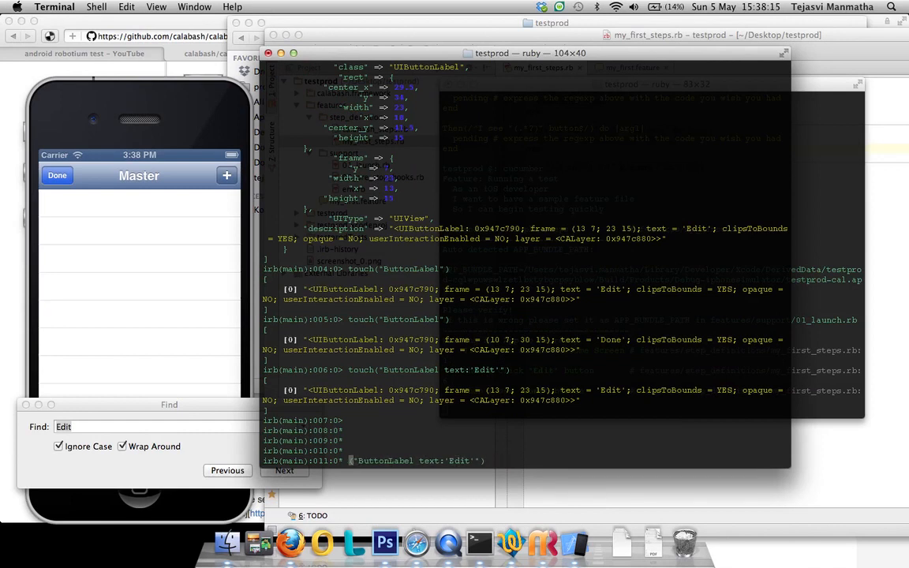
type("if (")
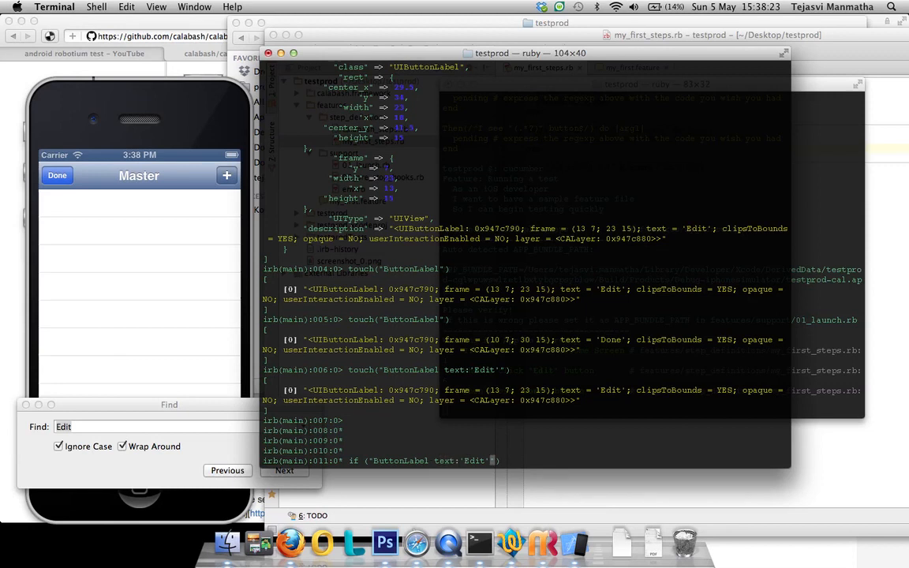
type(".empty?")
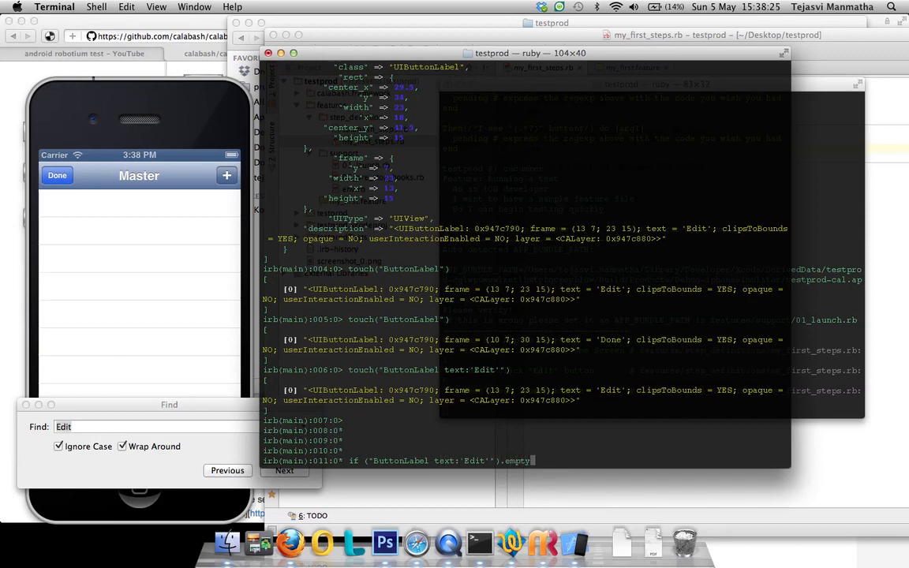
type("?")
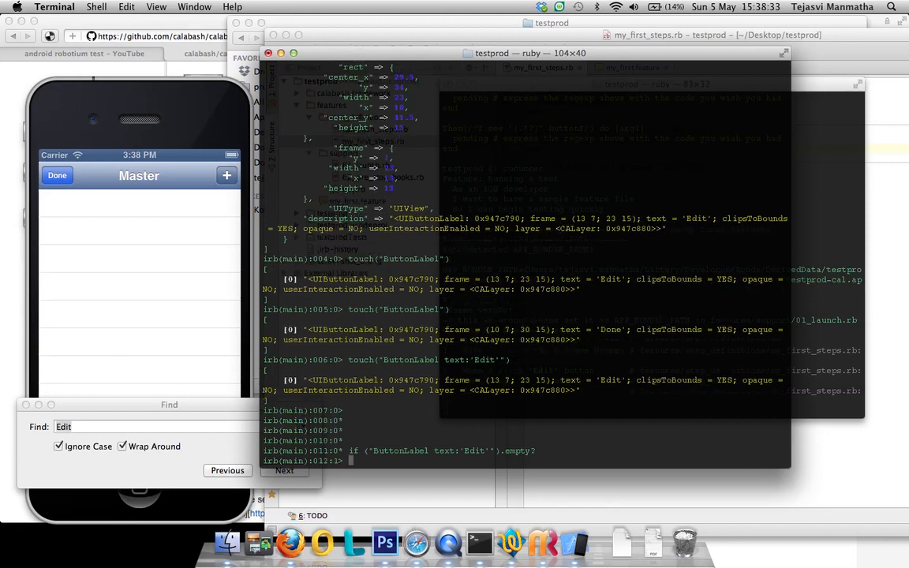
Print "Label not present" inside the if block, end it and run it
type("print(\"L")
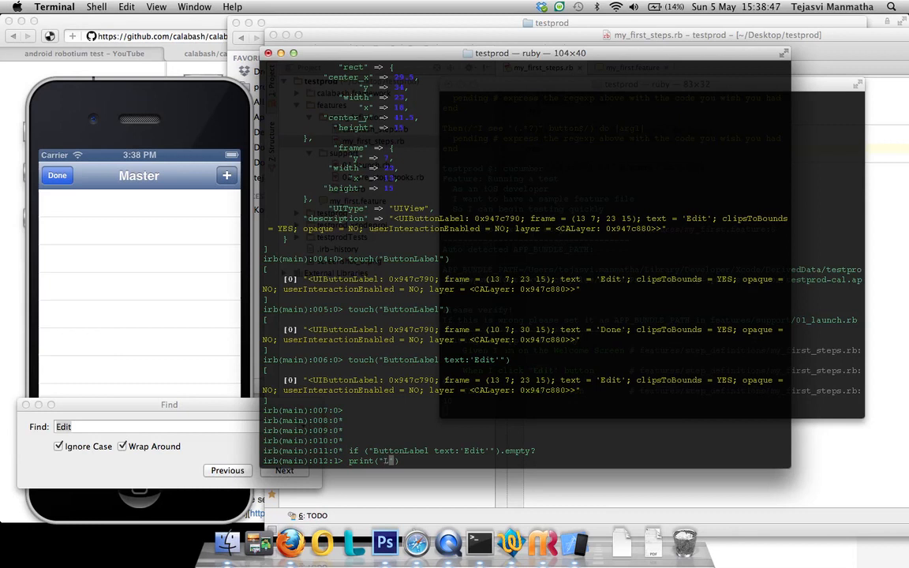
type("a")
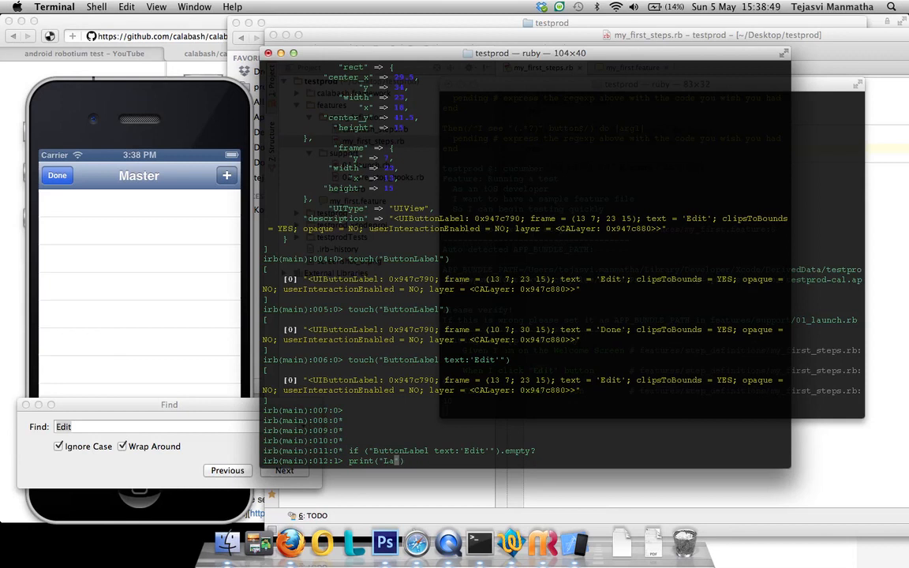
type("not present\"")
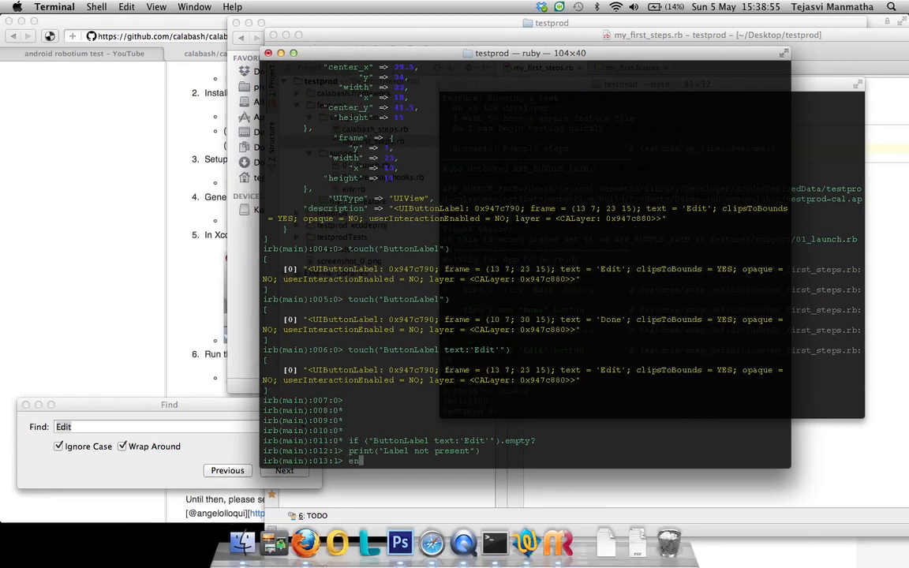
key("Return")
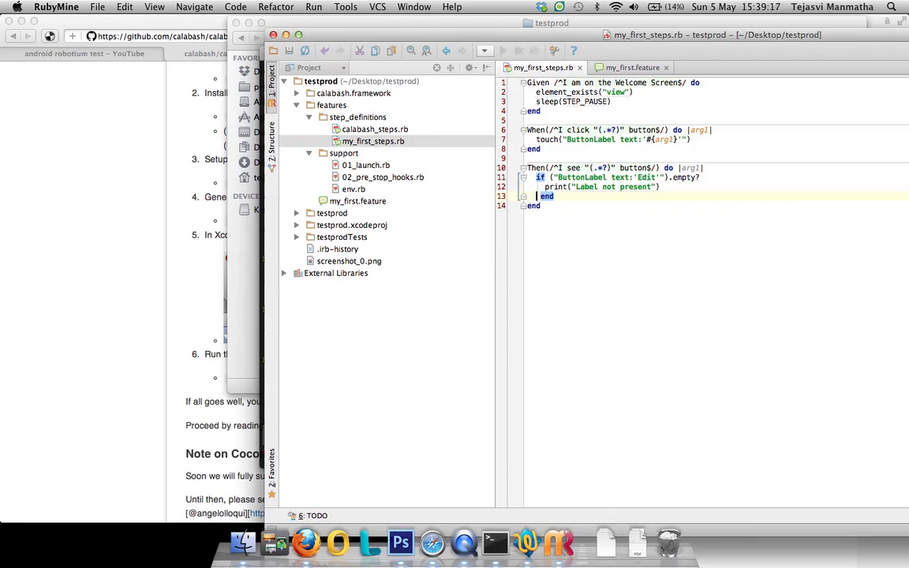
Use puts with #{arg2} in the see step's empty-label check and add sleep(1) before touch
double_click(549, 186)
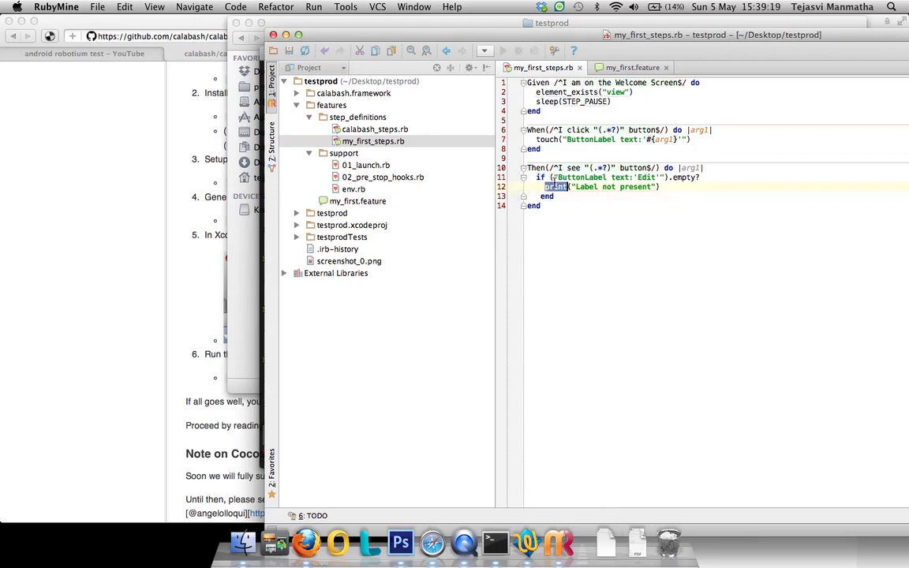
type("puts")
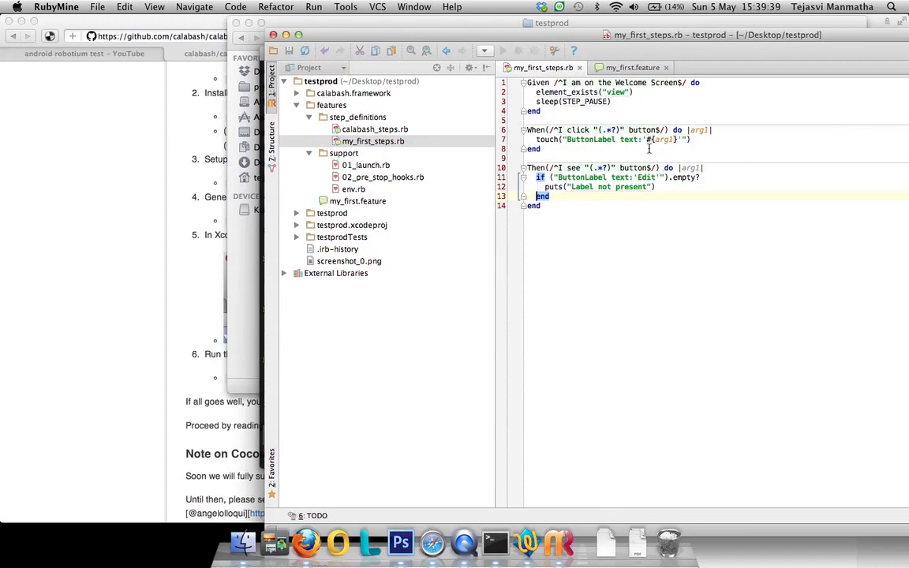
double_click(662, 138)
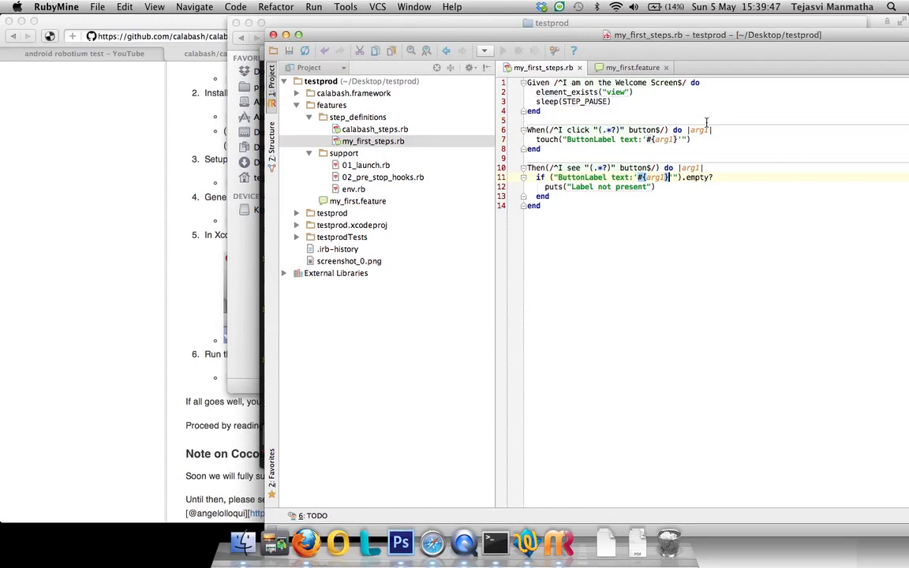
type("sleep(1")
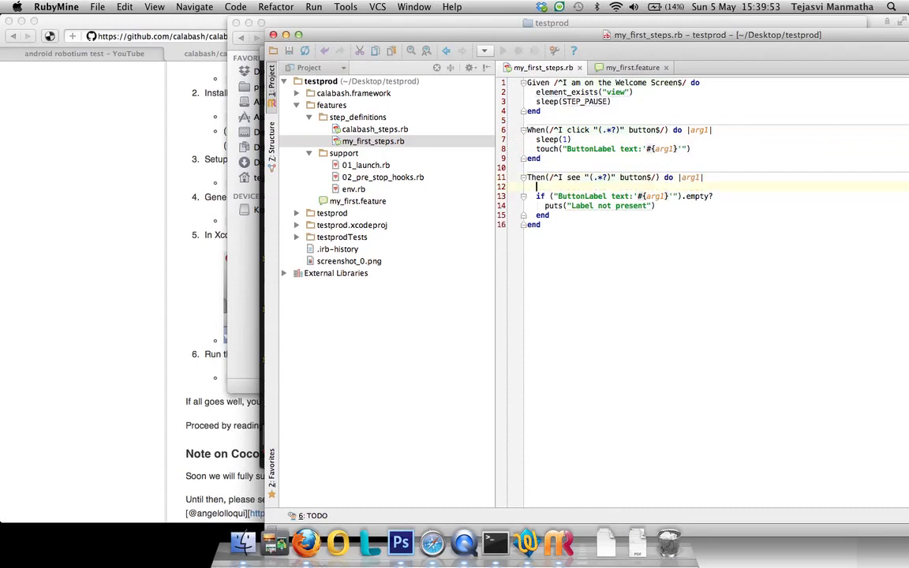
type("slee")
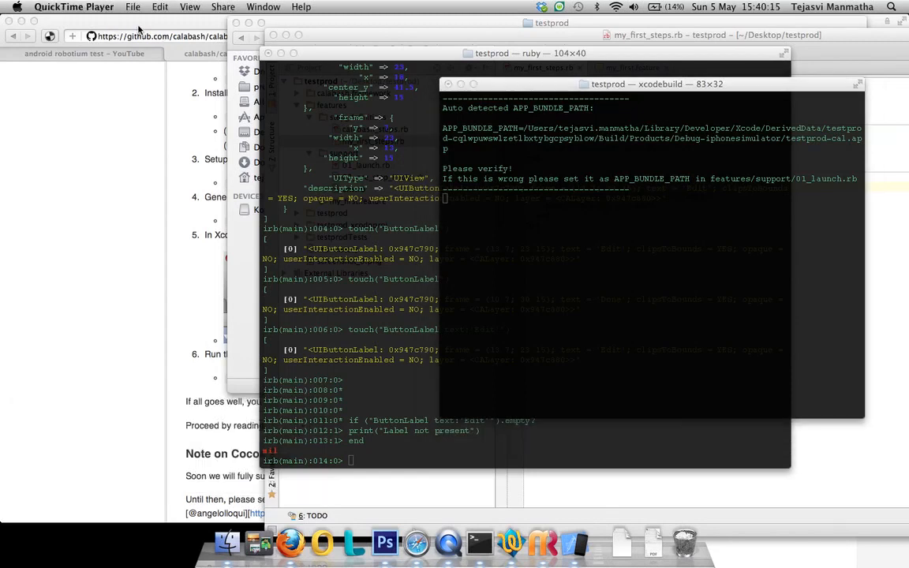
mouse_move(574, 539)
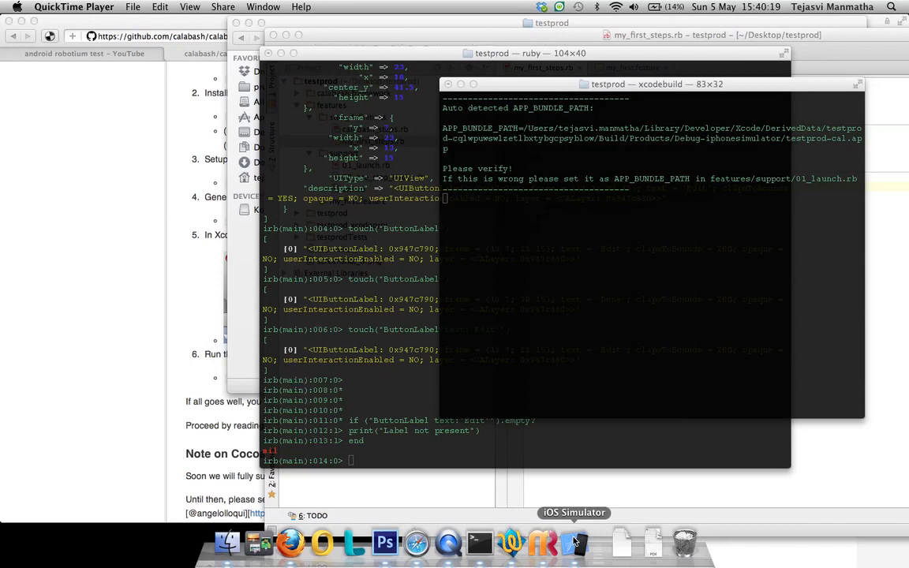
Bring Terminal forward to a fresh bash prompt in the testprod folder
left_click(574, 539)
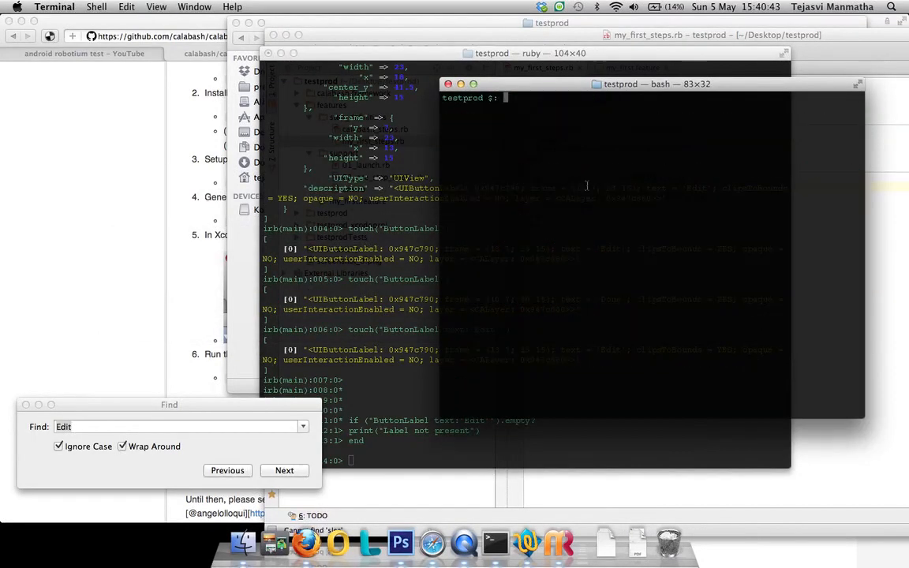
Run cucumber at the testprod prompt so the example scenario starts executing
type("cucumber")
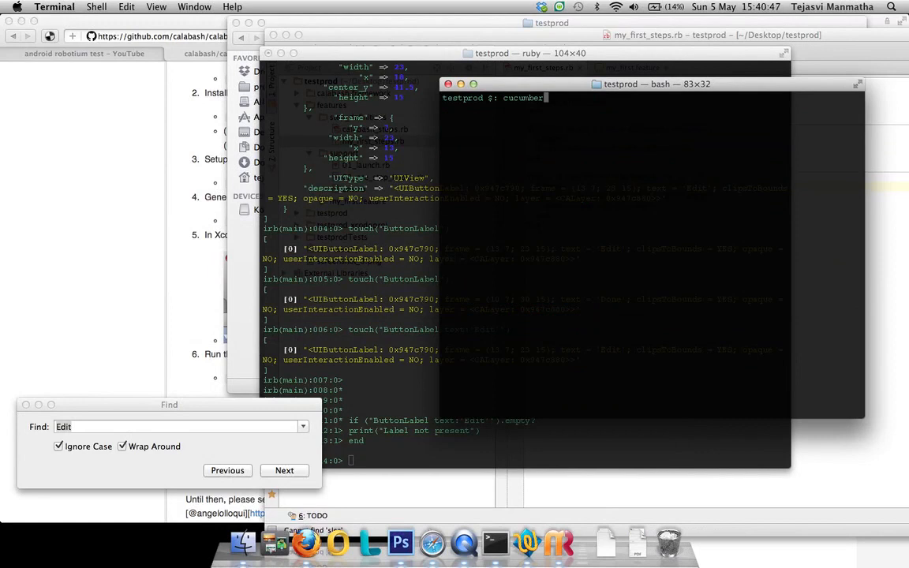
key("Return")
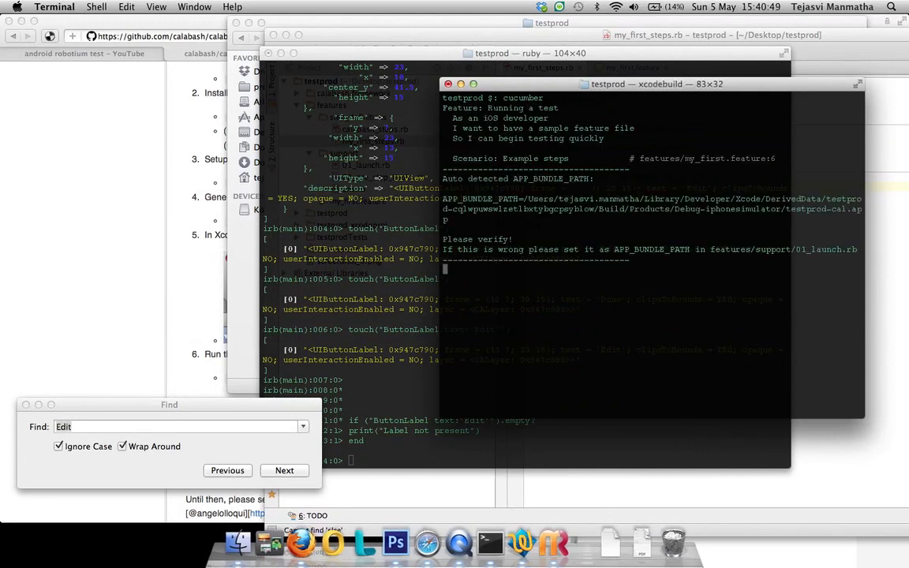